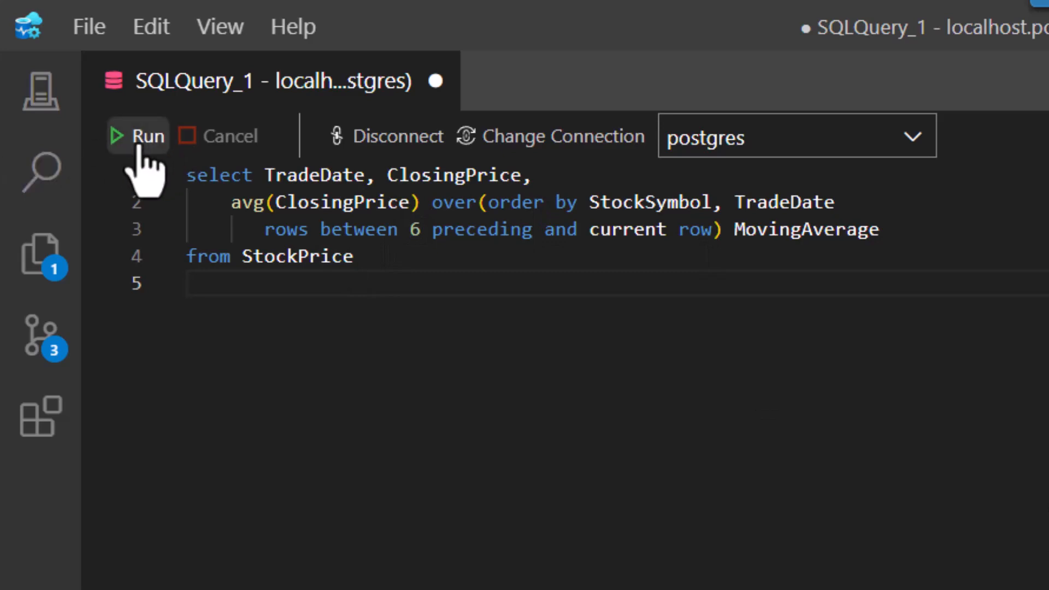
- Run the avg(ClosingPrice) moving average query and highlight the window's ordering clause
click(146, 135)
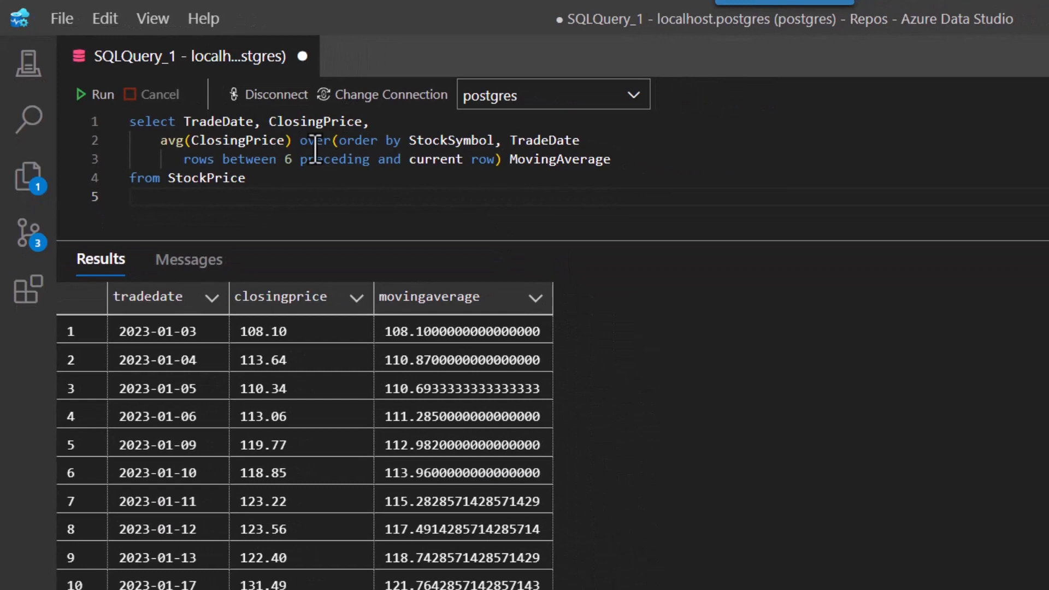
drag(341, 140, 505, 140)
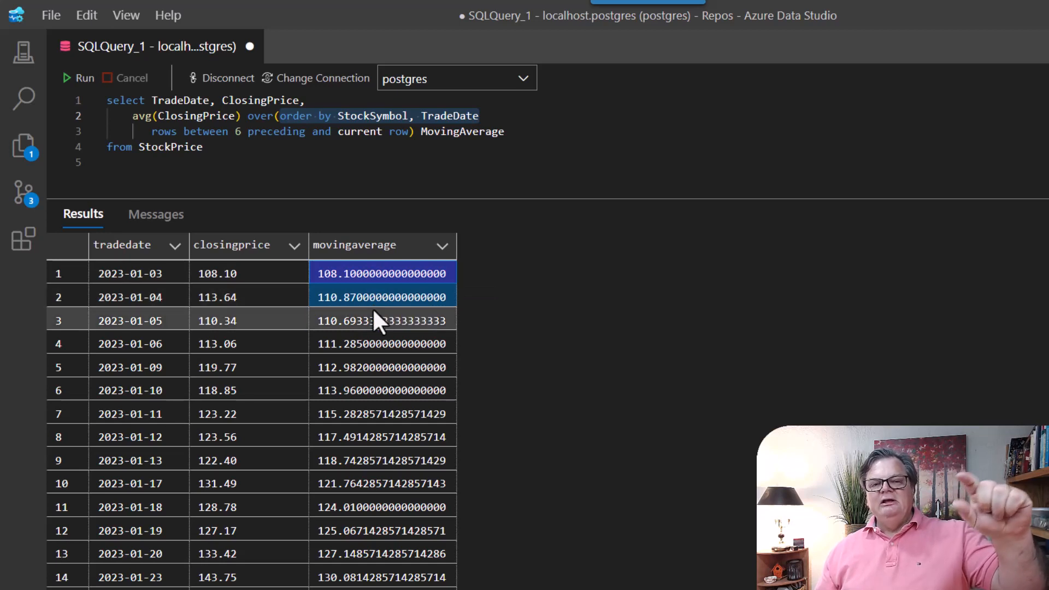
mouse_move(376, 320)
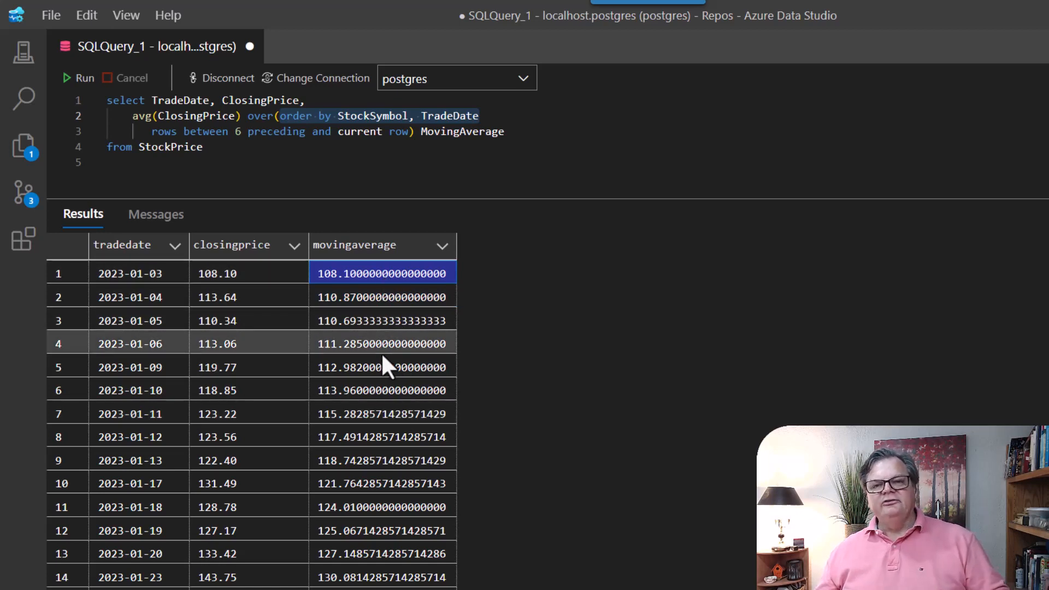
mouse_move(385, 364)
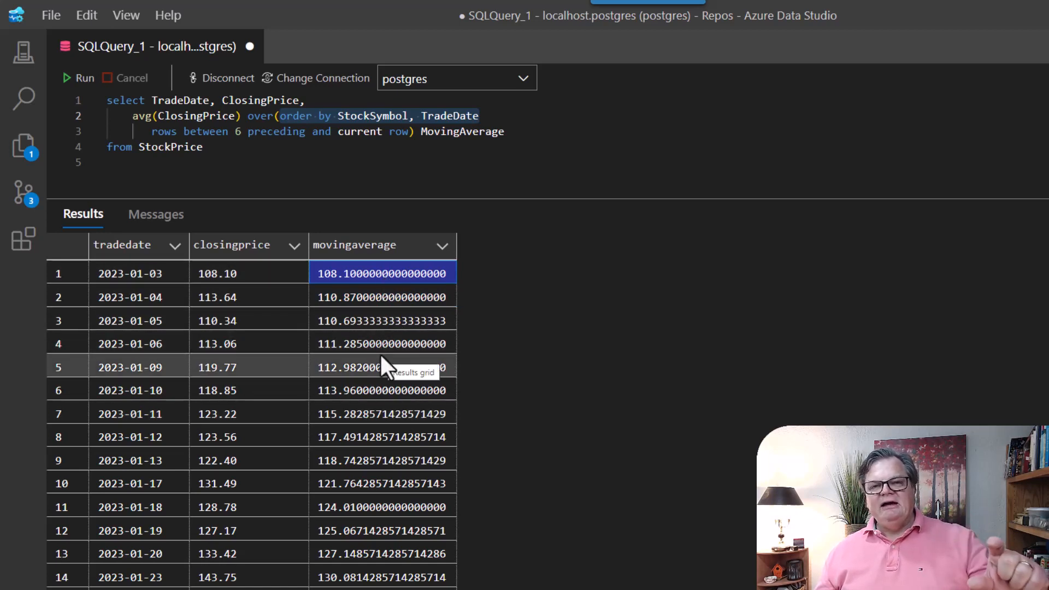
mouse_move(244, 162)
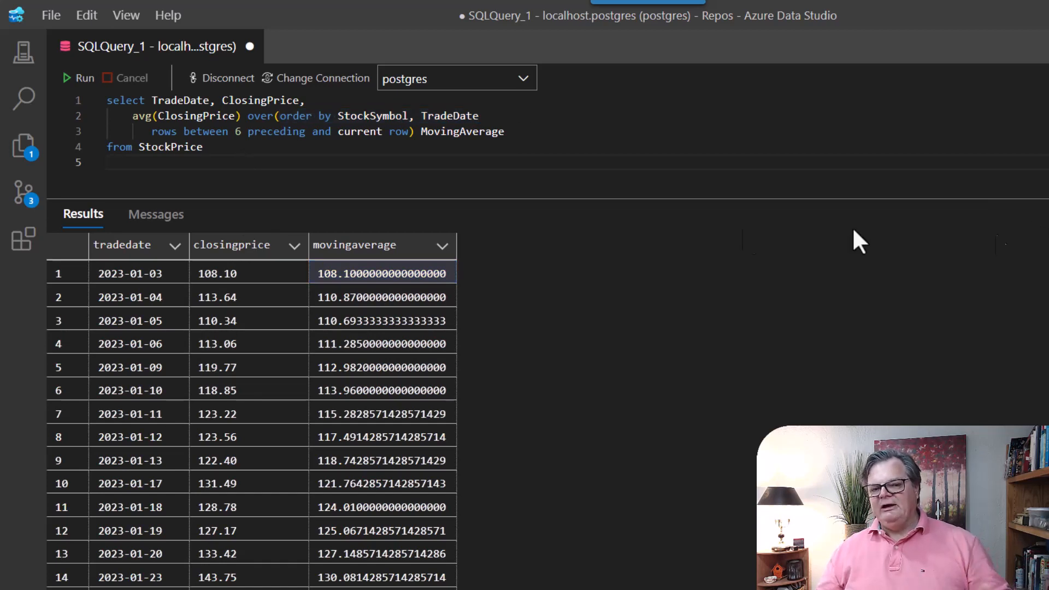
- Replace the average with a CASE on count(*) over wFast > 6, using a WINDOW wFast clause
drag(132, 116, 203, 147)
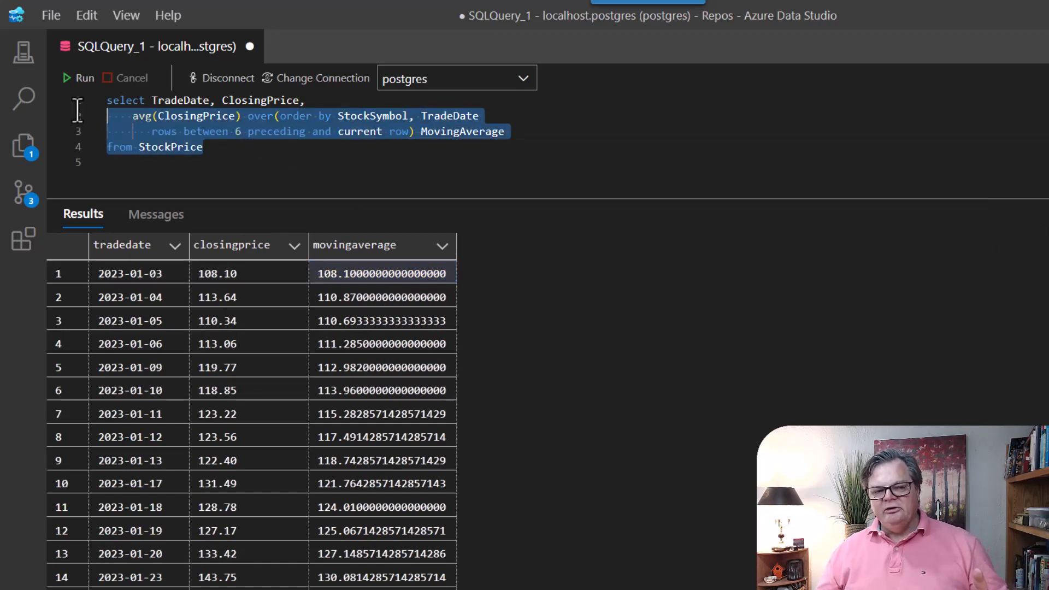
key(Delete)
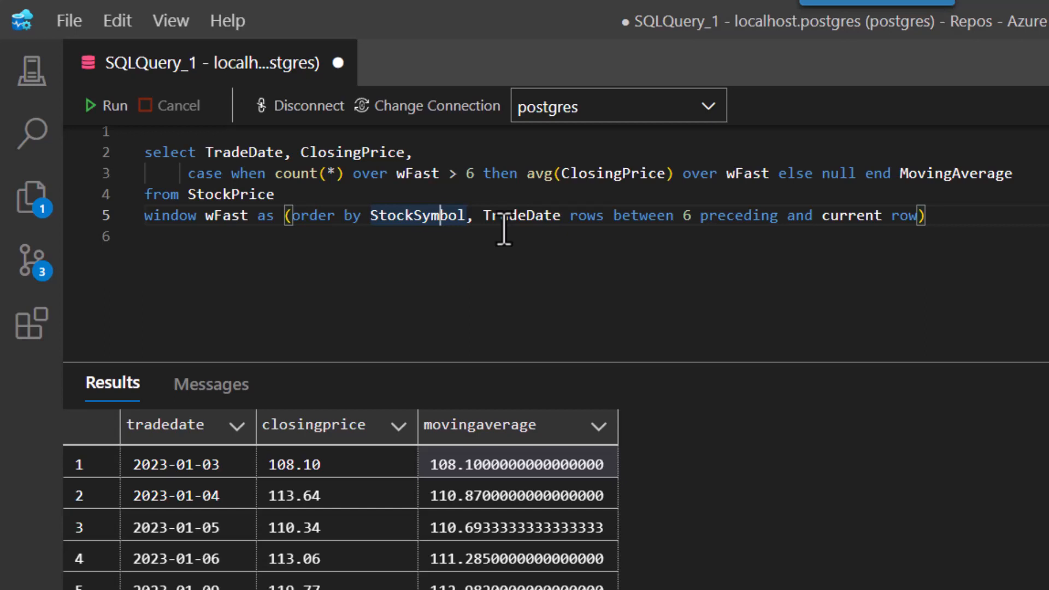
mouse_move(928, 189)
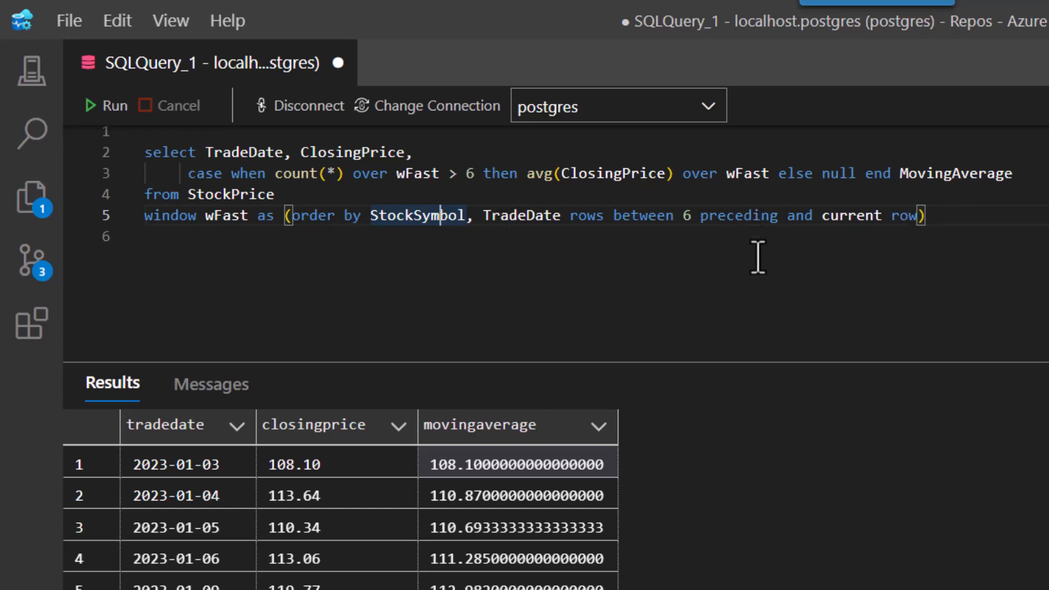
mouse_move(763, 277)
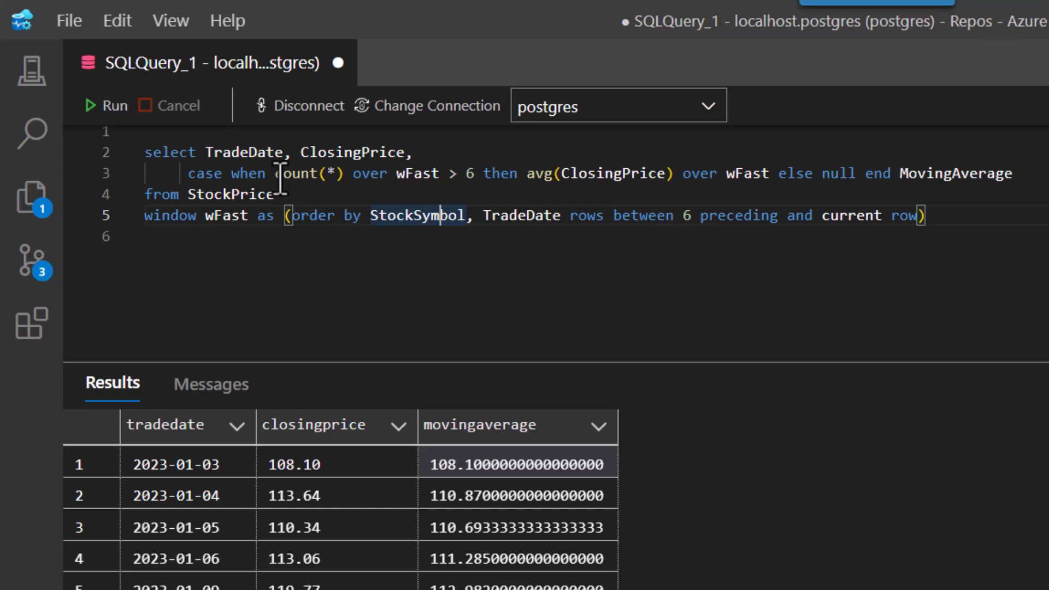
drag(280, 174, 436, 173)
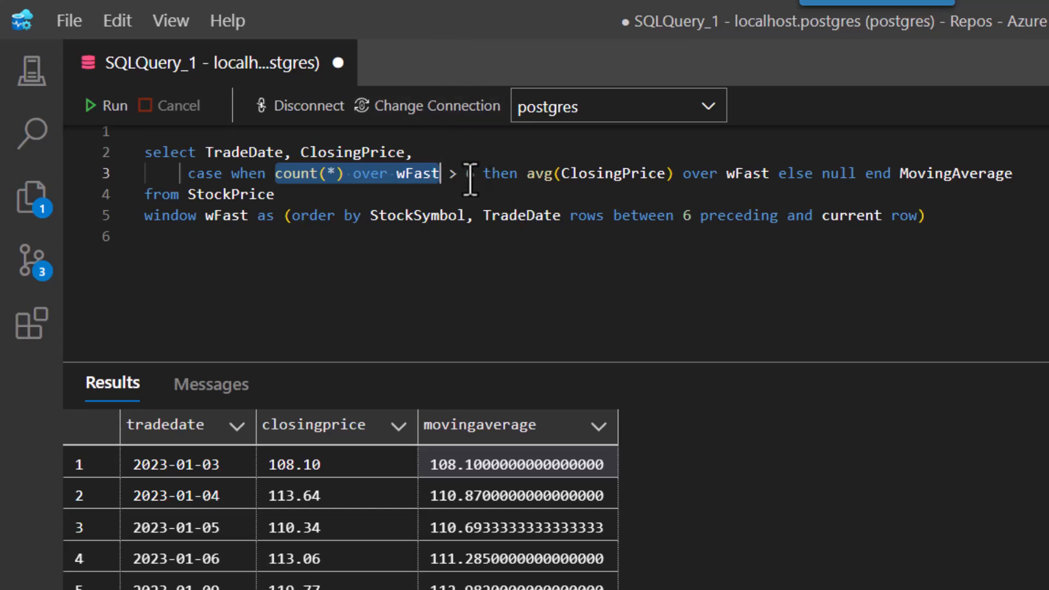
text(6)
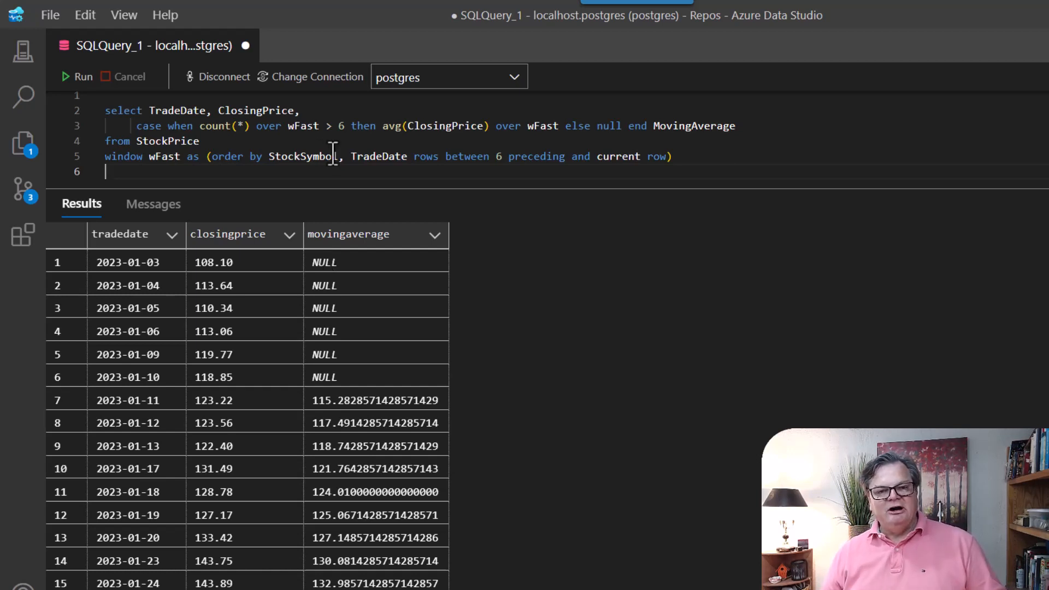
mouse_move(198, 219)
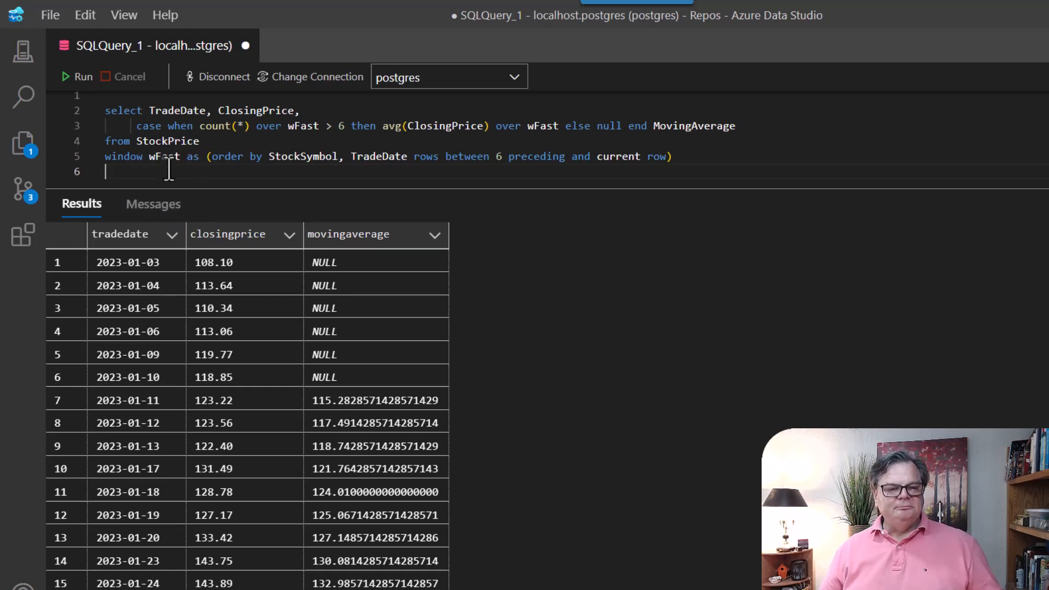
- Highlight the count(*) condition while reviewing the NULL first six moving averages
drag(211, 155, 505, 156)
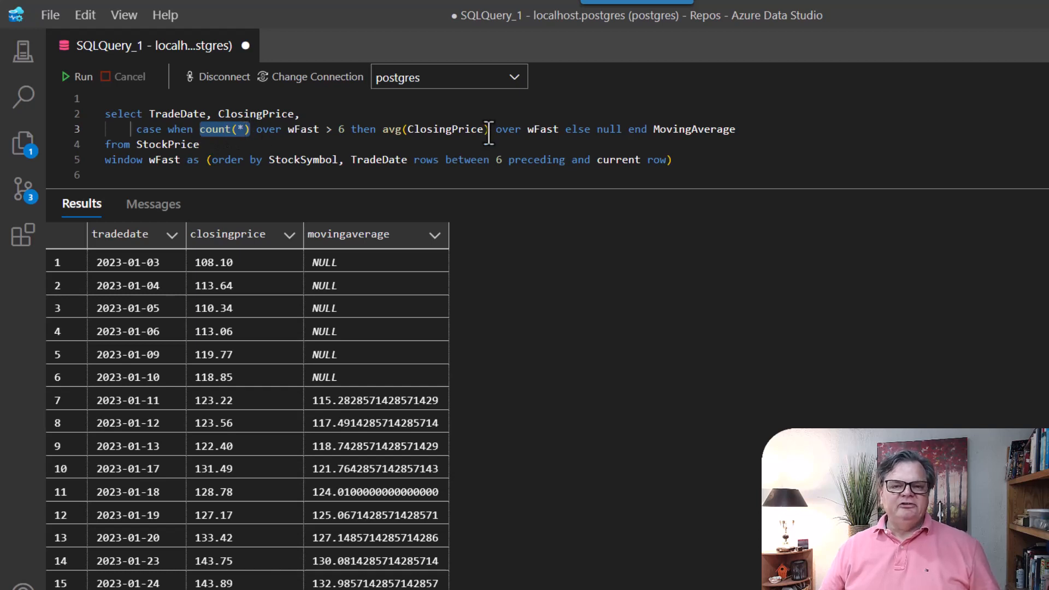
mouse_move(304, 159)
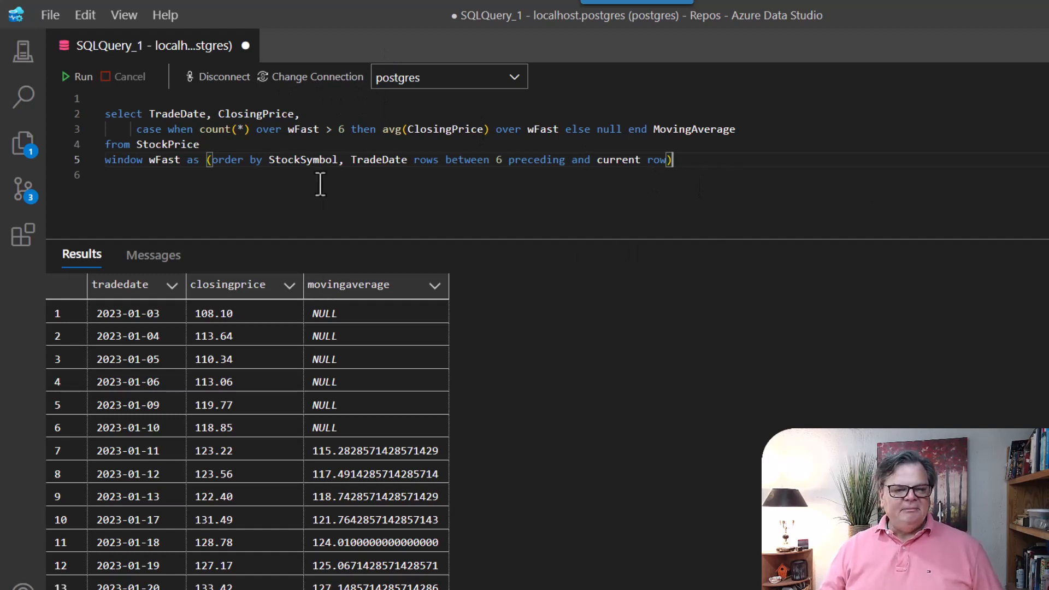
mouse_move(408, 500)
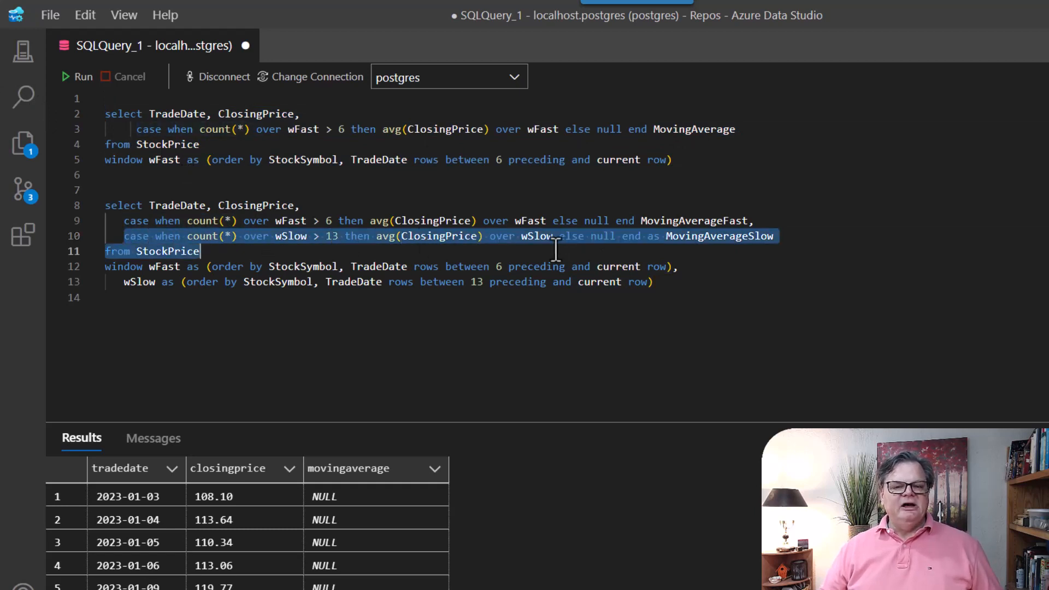
- Add MovingAverageFast and MovingAverageSlow columns with window wSlow (13 preceding) and run the query
click(780, 237)
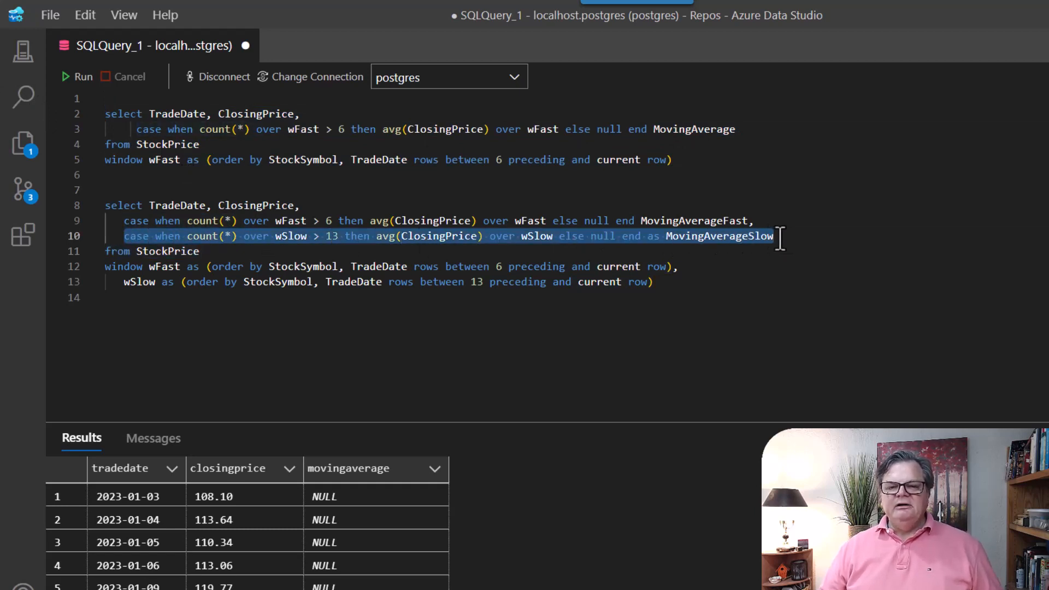
mouse_move(502, 246)
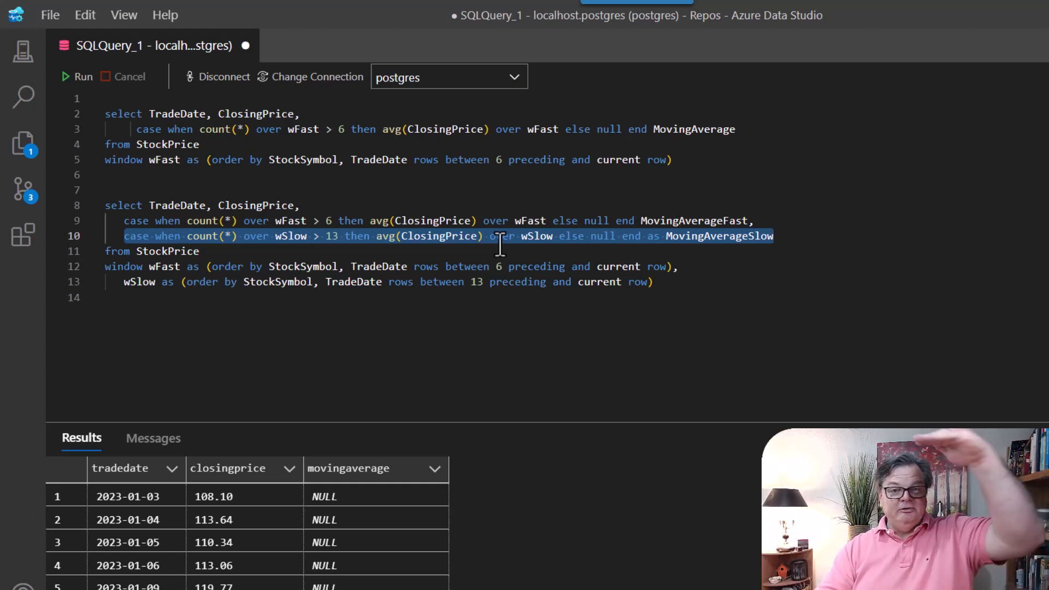
mouse_move(313, 268)
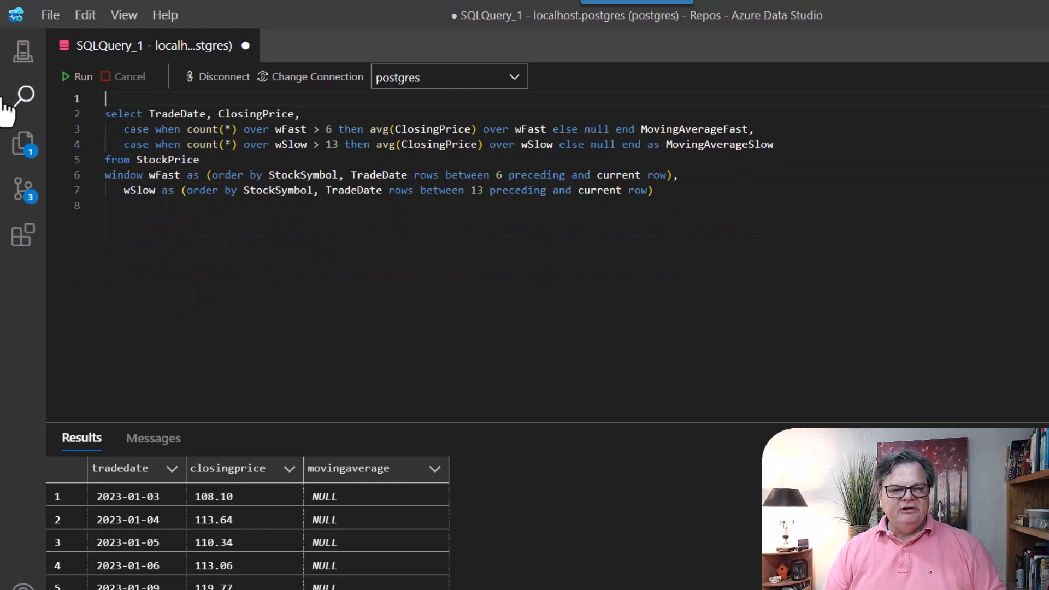
click(77, 76)
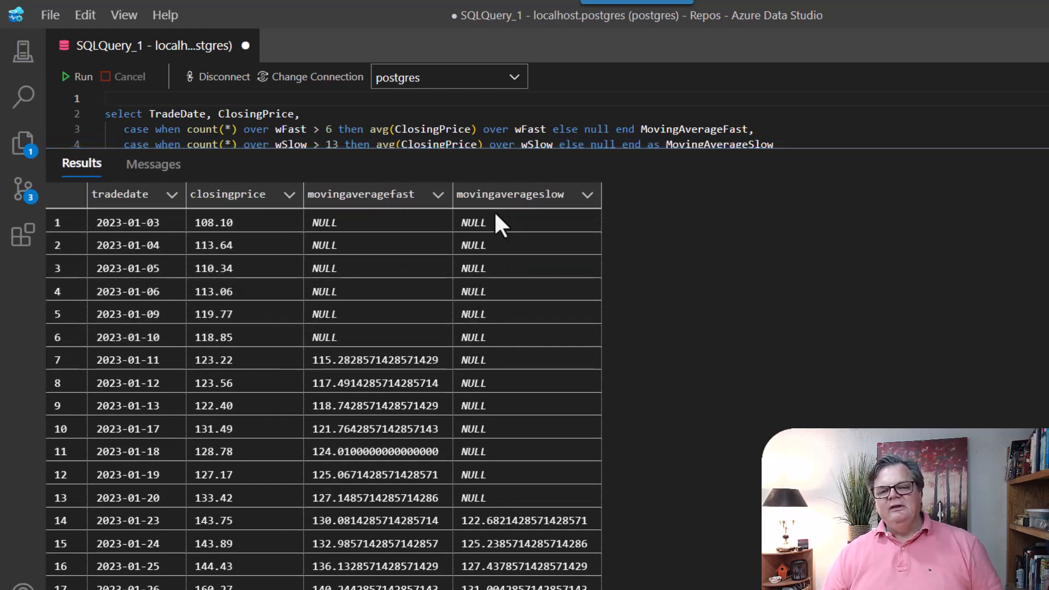
- Scroll the movingaveragefast/movingaverageslow results, then enlarge the query editor
scroll(down, 3)
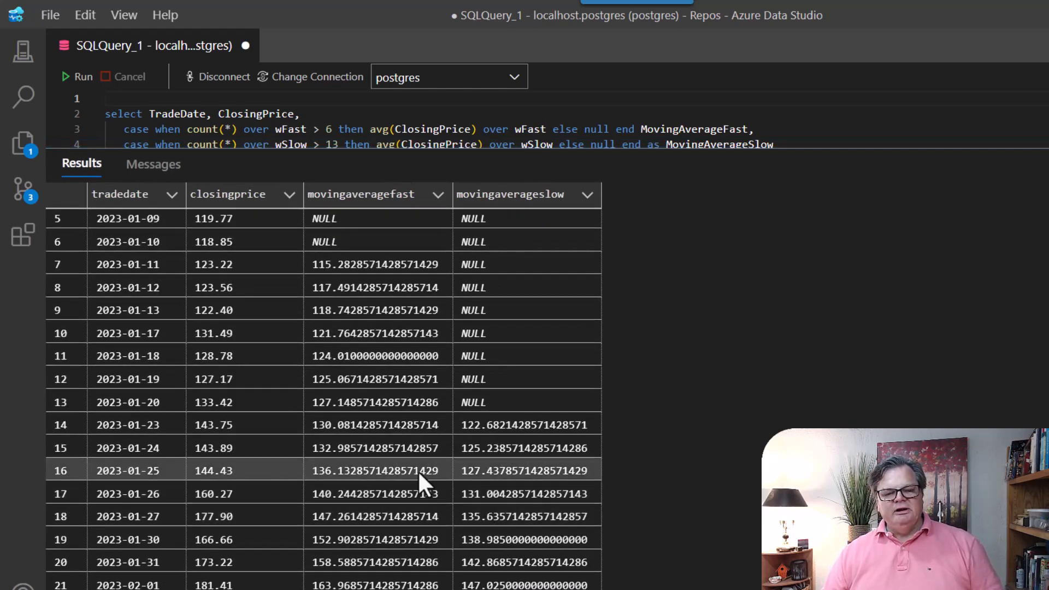
click(374, 448)
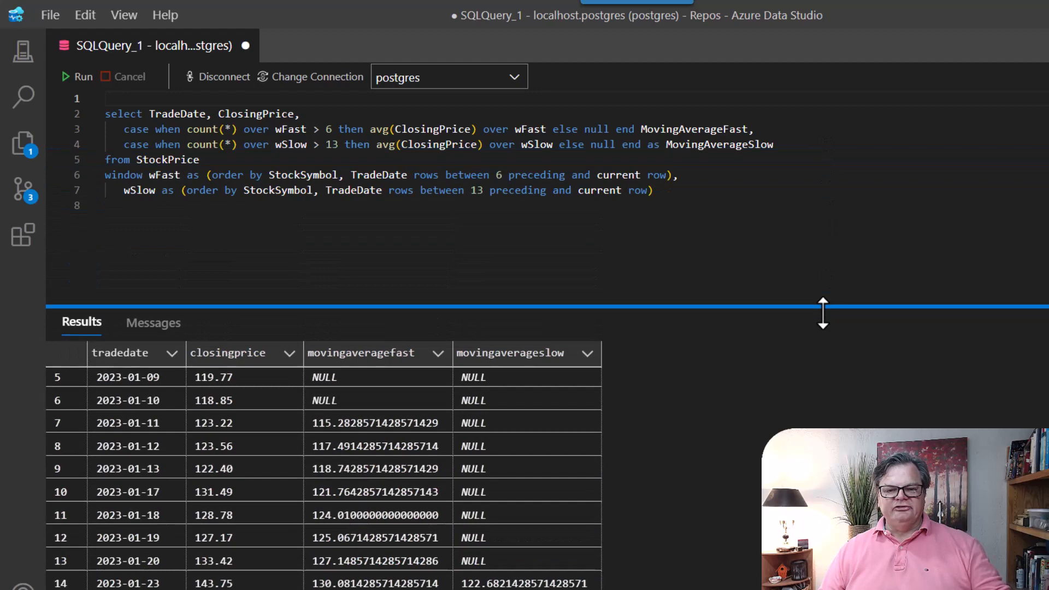
drag(823, 311, 818, 256)
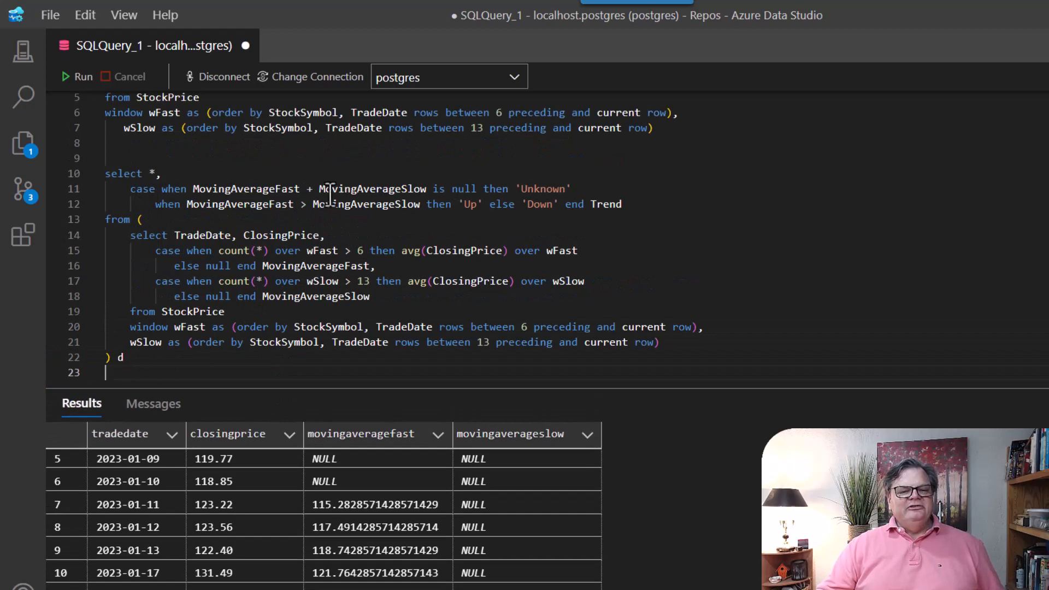
mouse_move(312, 251)
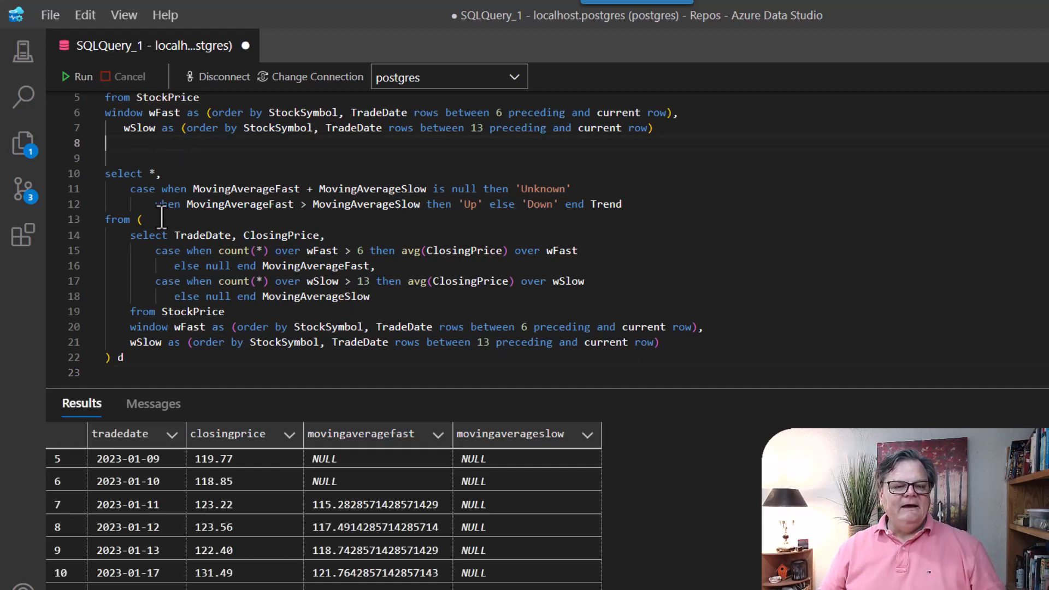
- Highlight the inner moving averages subquery inside the outer Trend CASE query
drag(155, 281, 659, 342)
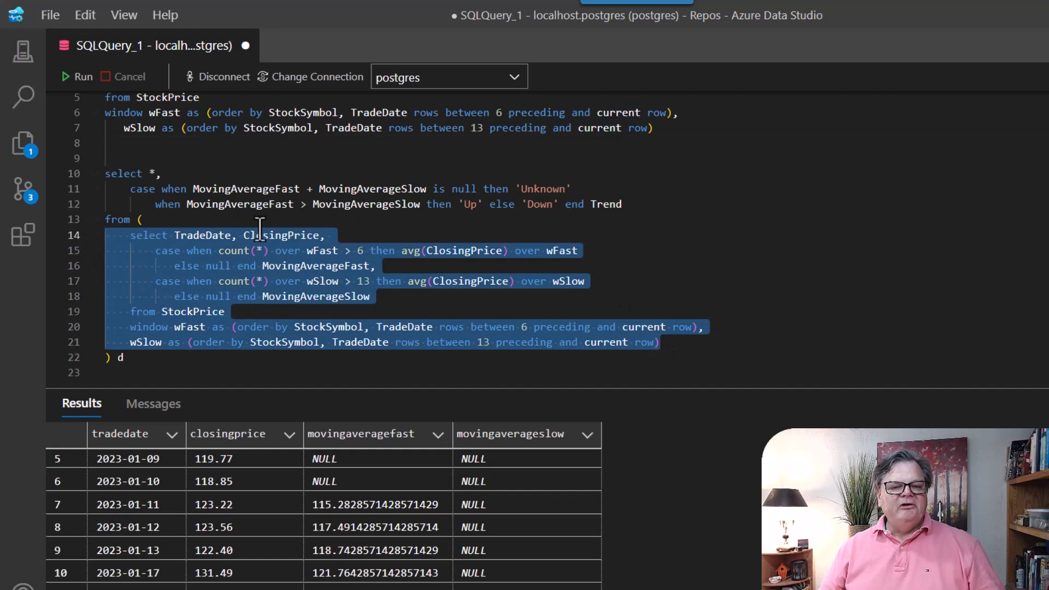
mouse_move(207, 235)
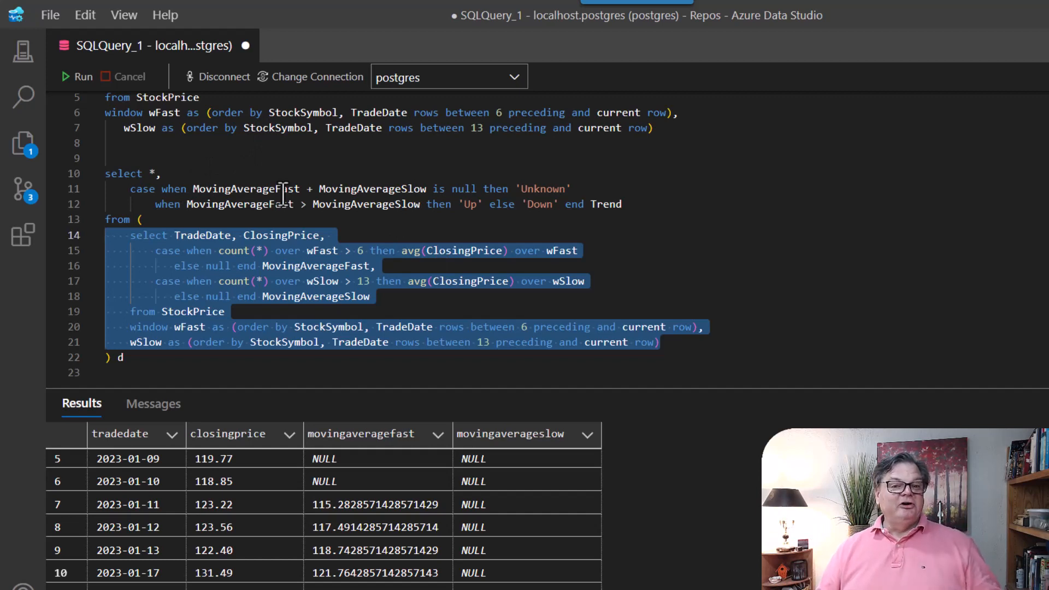
mouse_move(158, 311)
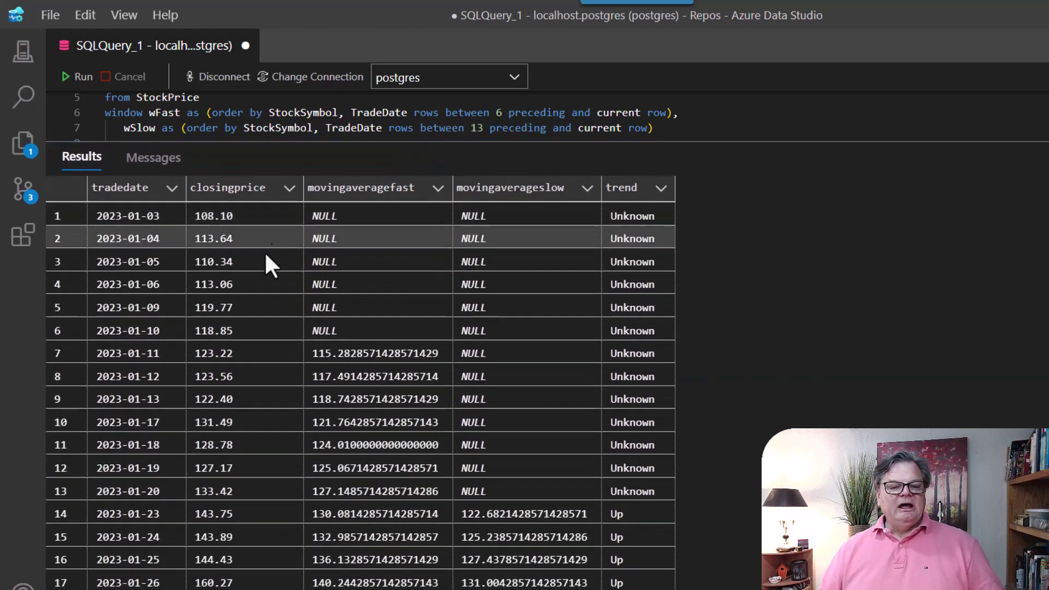
- Scroll the results to check the trend column: Unknown through row 13, then Up
scroll(down, 3)
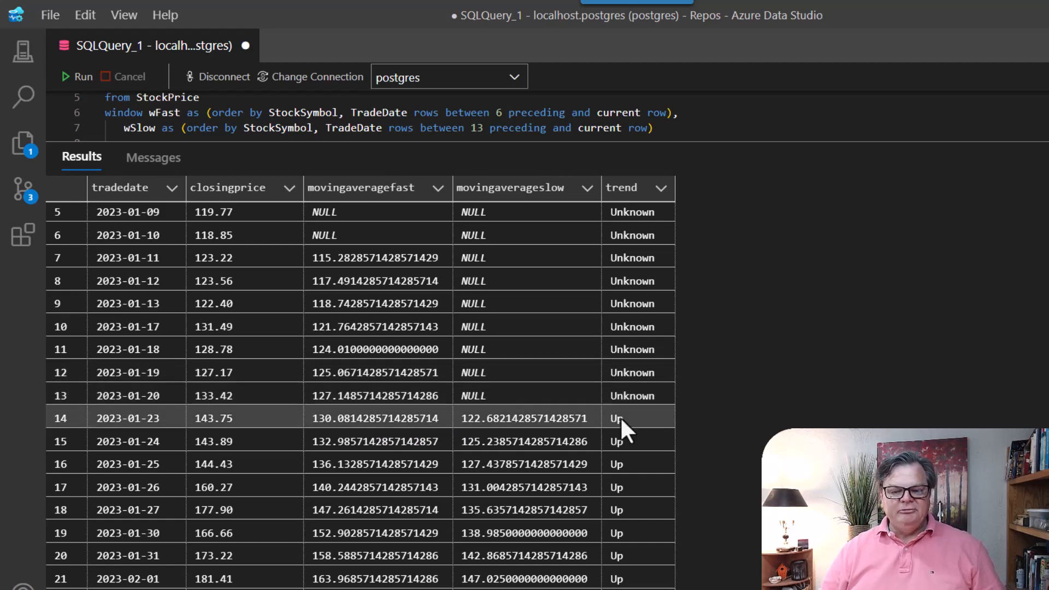
mouse_move(747, 169)
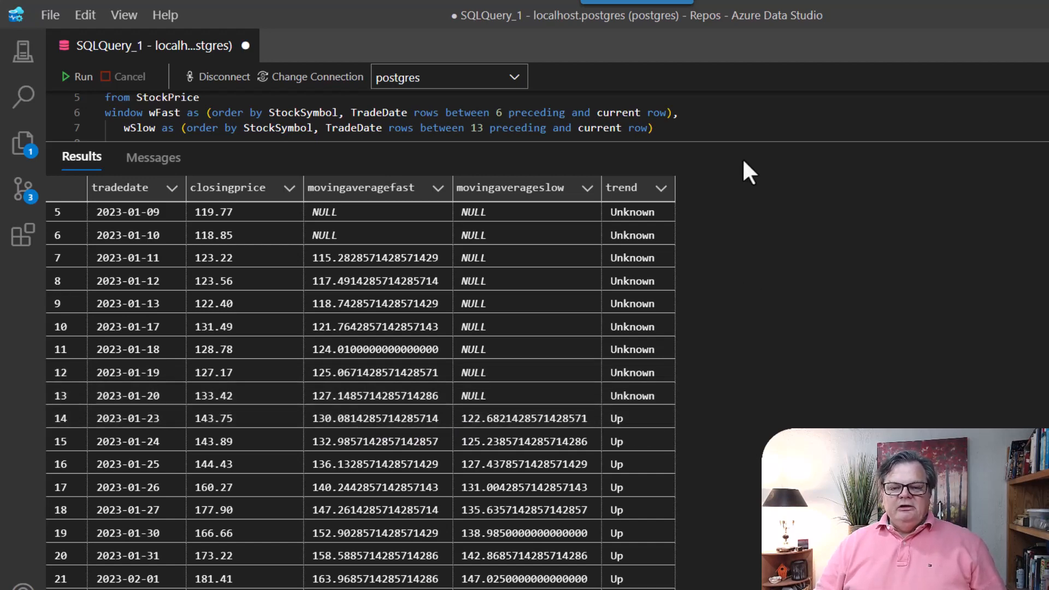